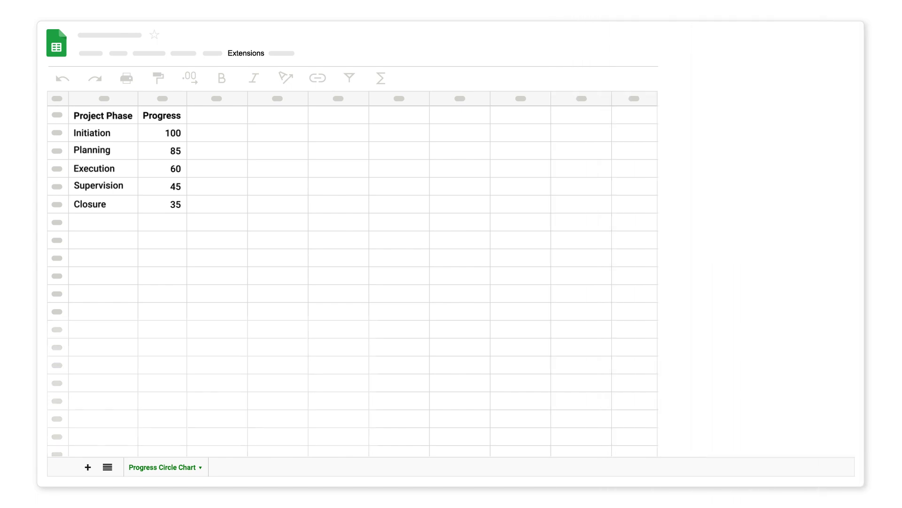
Show the Extensions menu with the ChartExpo add-on's launch options
click(246, 53)
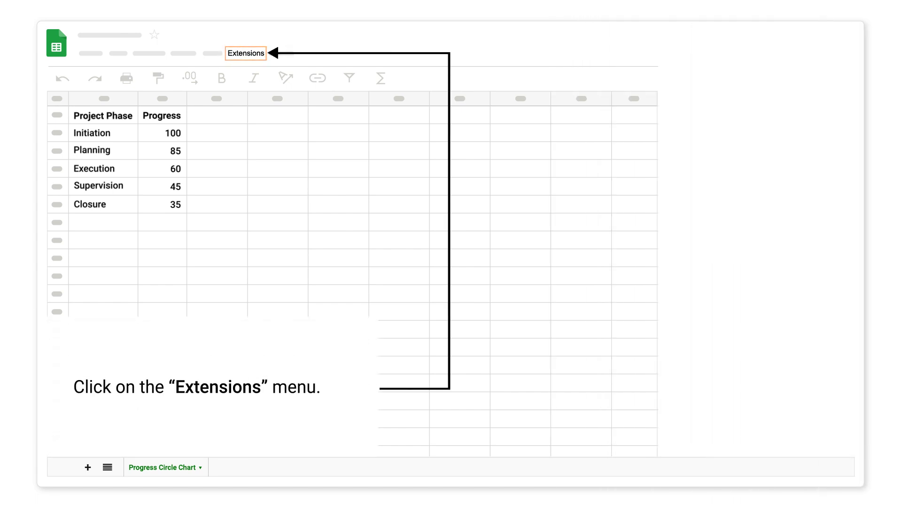
click(246, 52)
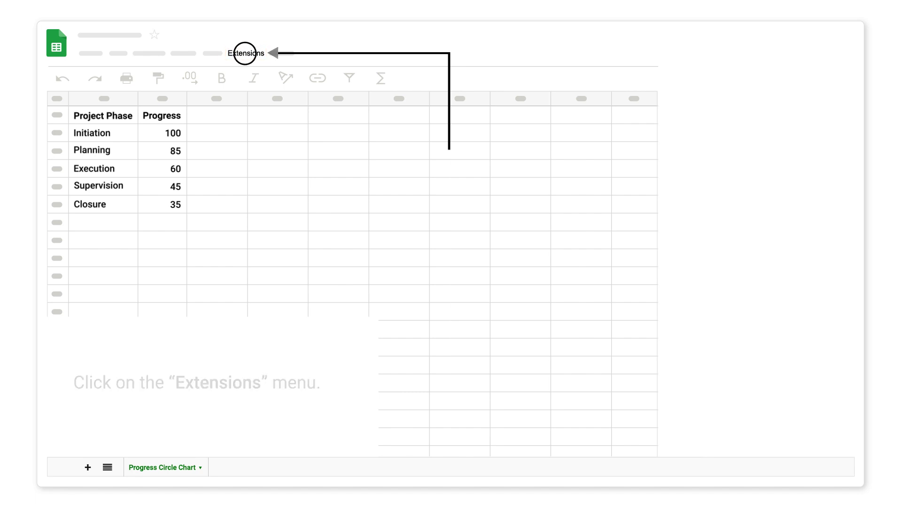
click(246, 53)
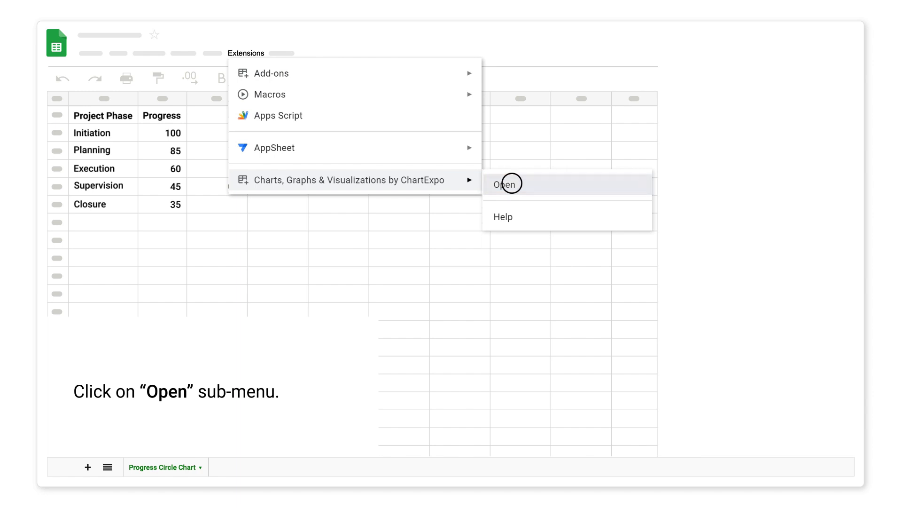
Launch ChartExpo, add a new chart and pick Progress Circle Chart via a 'progress' search
click(504, 184)
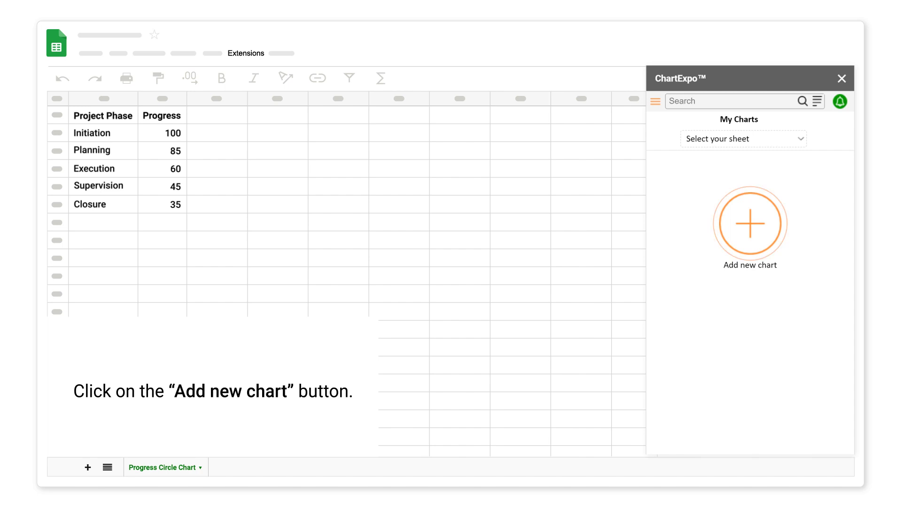
click(750, 223)
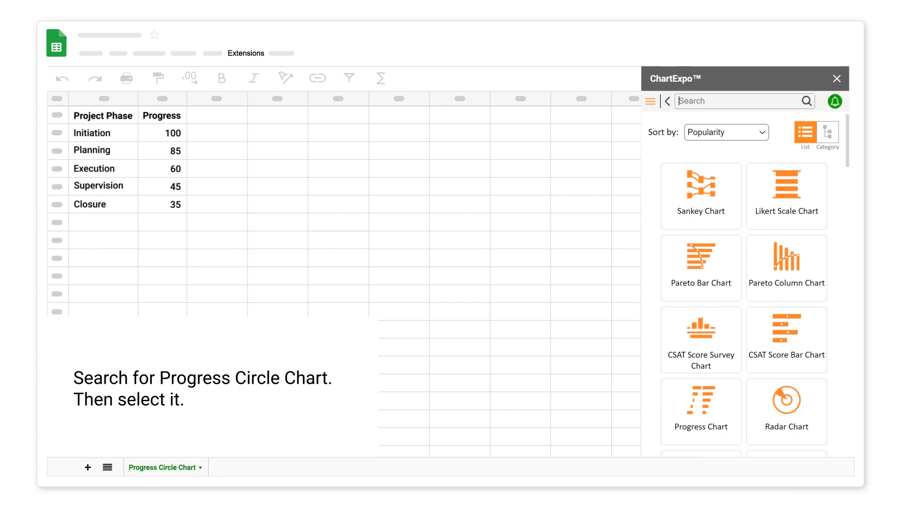
text(progress)
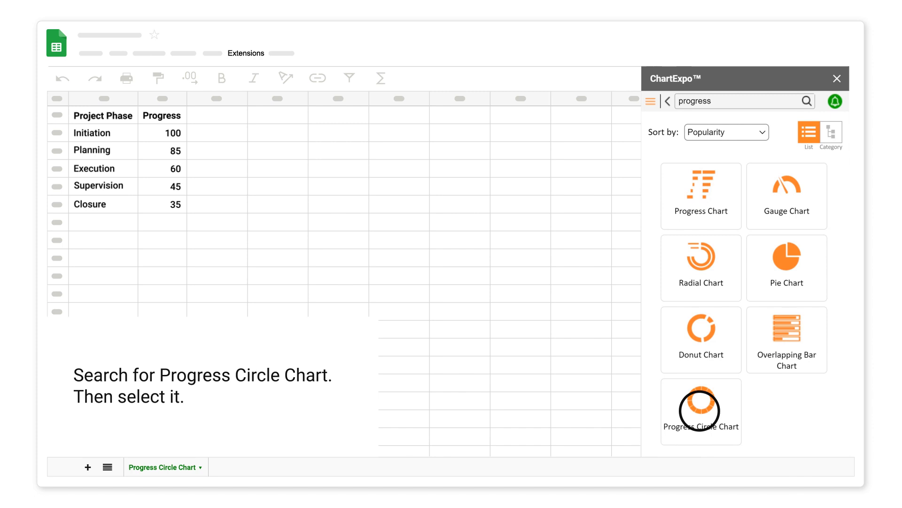
click(701, 411)
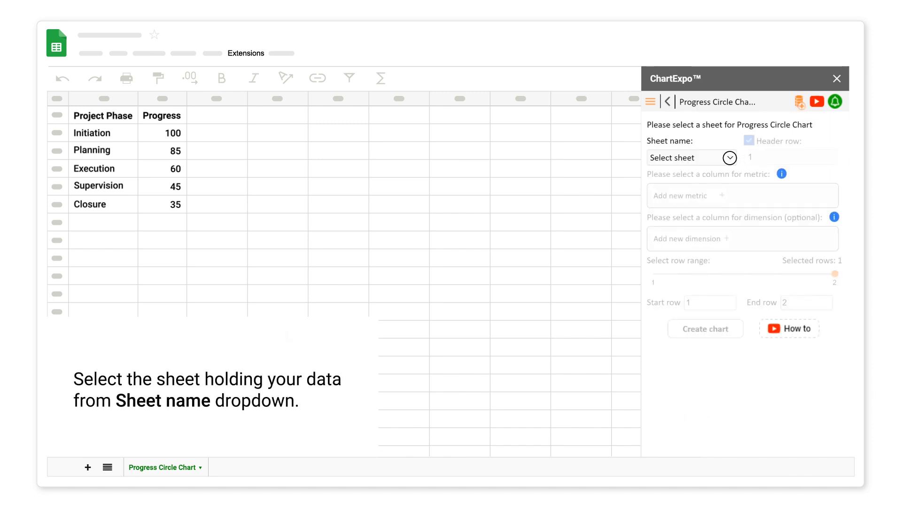
Use the Progress Circle Chart sheet as data source and add Progress as the metric
click(691, 157)
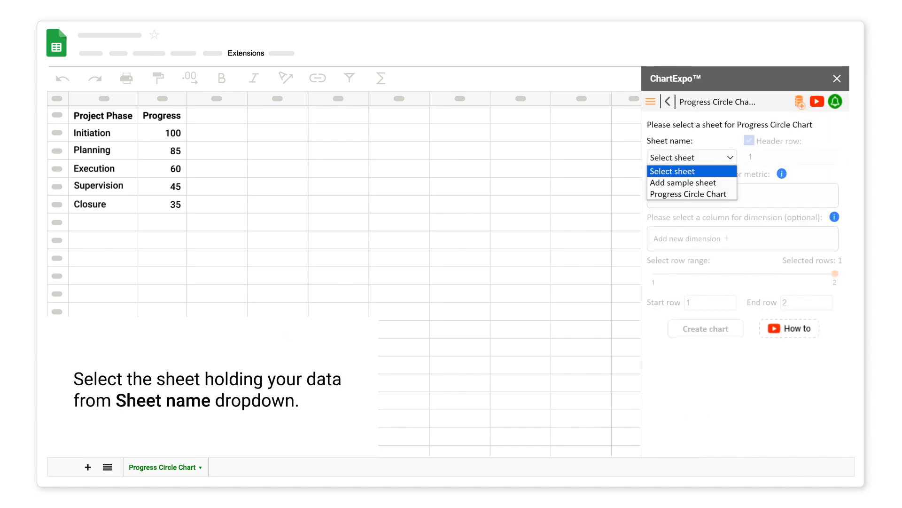
click(691, 194)
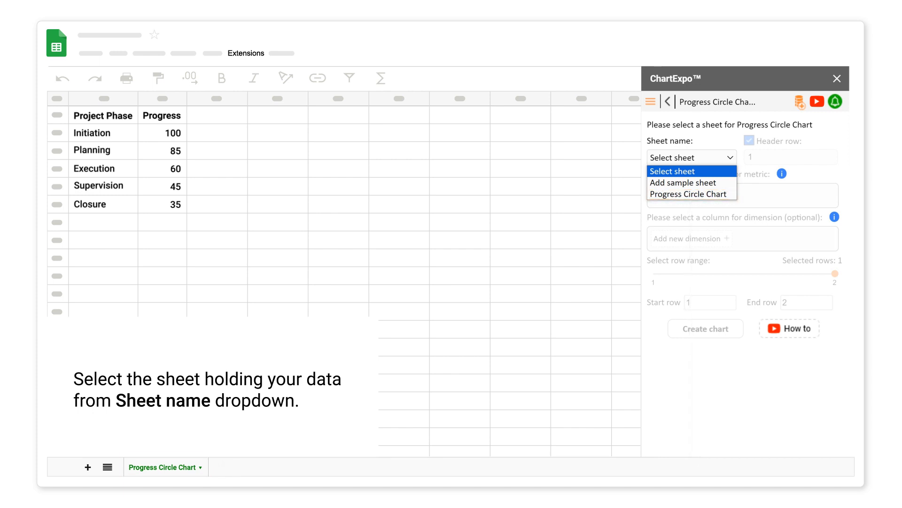
click(689, 194)
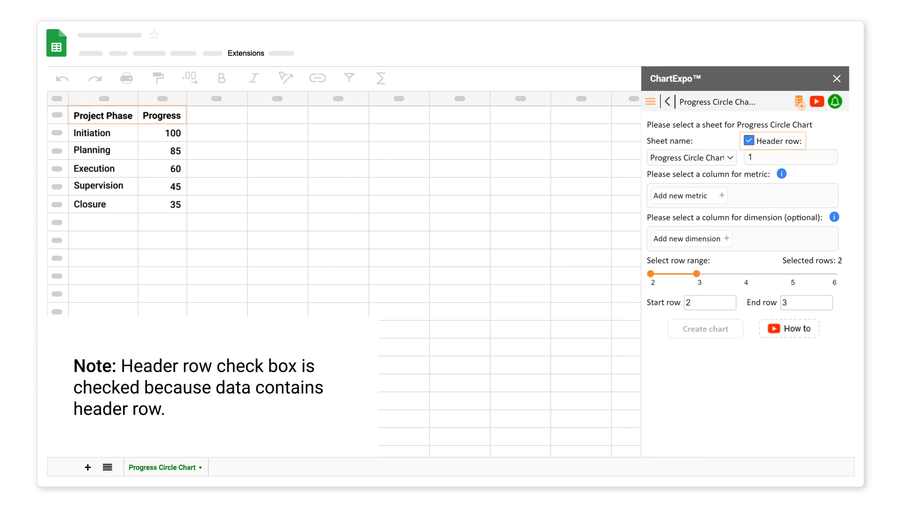
click(748, 140)
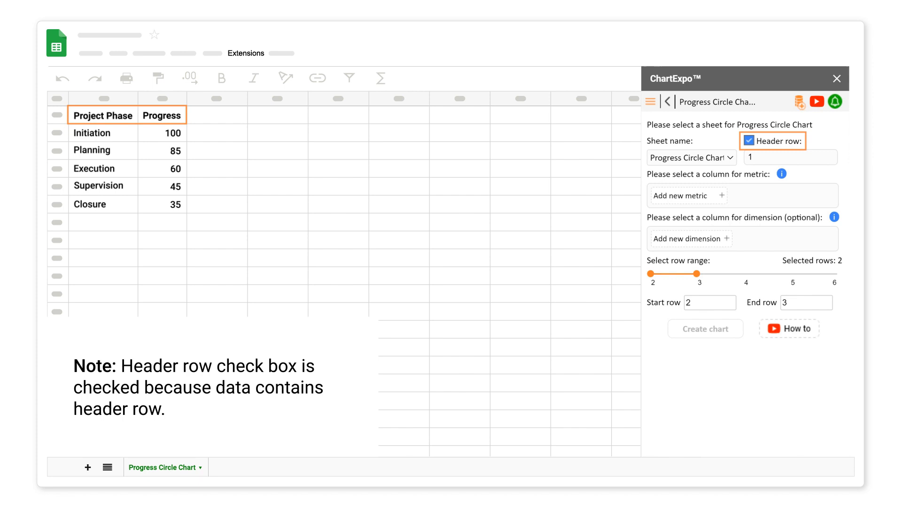
click(688, 195)
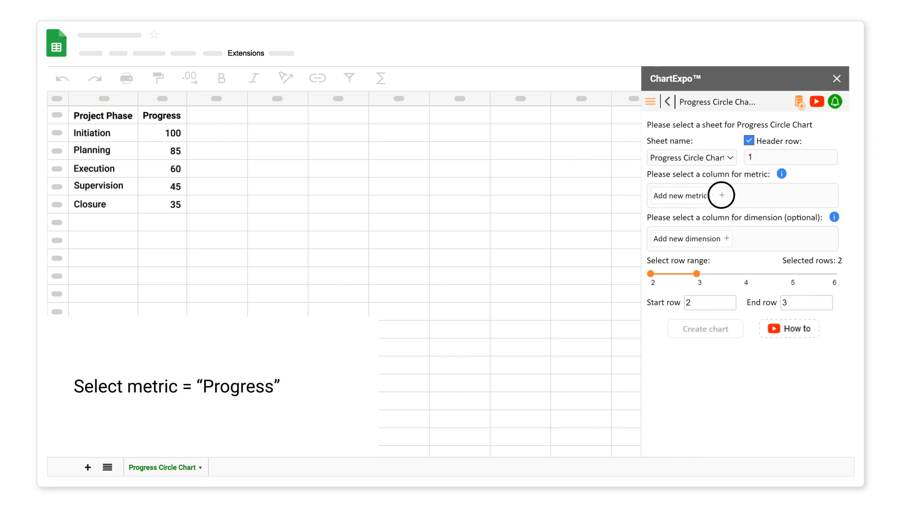
click(688, 195)
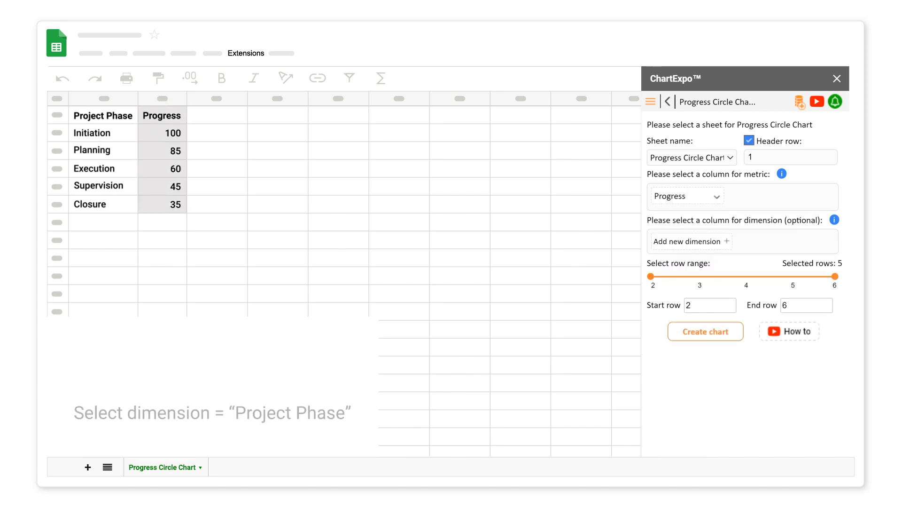
Set Project Phase as dimension, select rows 2–6 and generate the chart
click(691, 241)
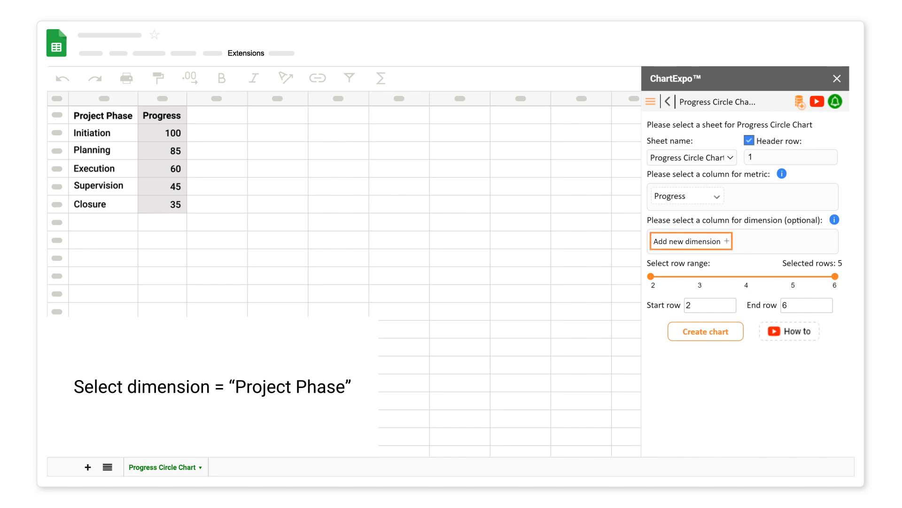
click(690, 241)
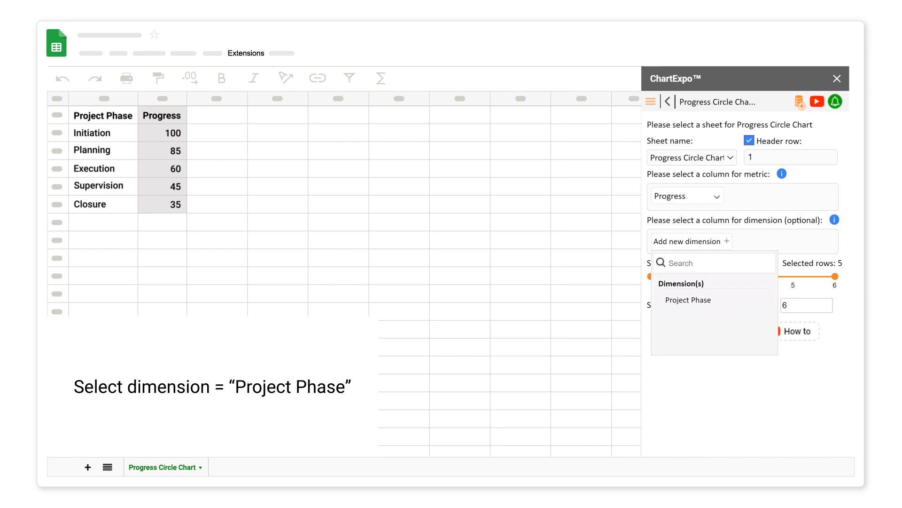
click(688, 299)
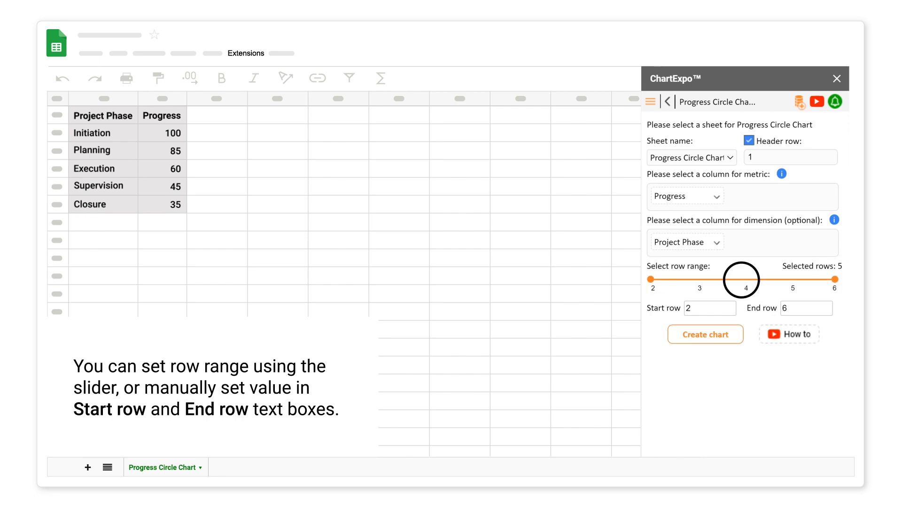
drag(837, 279, 742, 280)
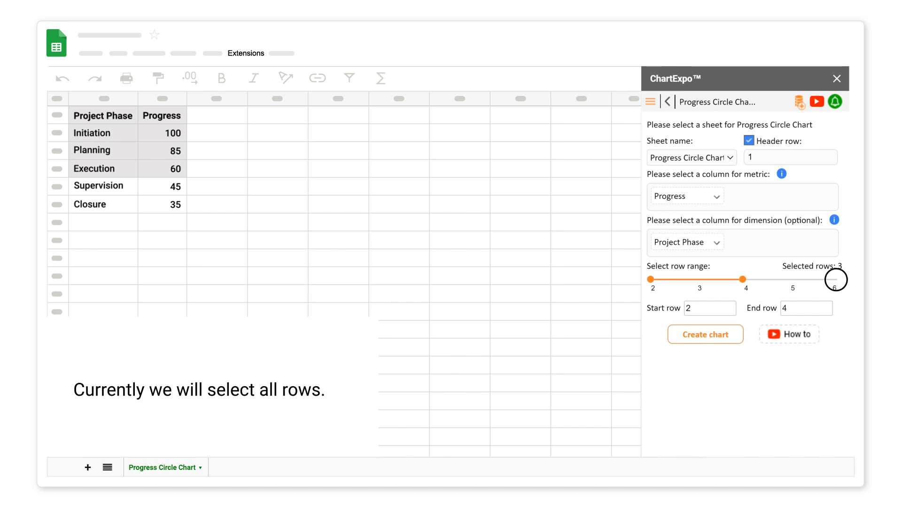
drag(835, 279, 840, 280)
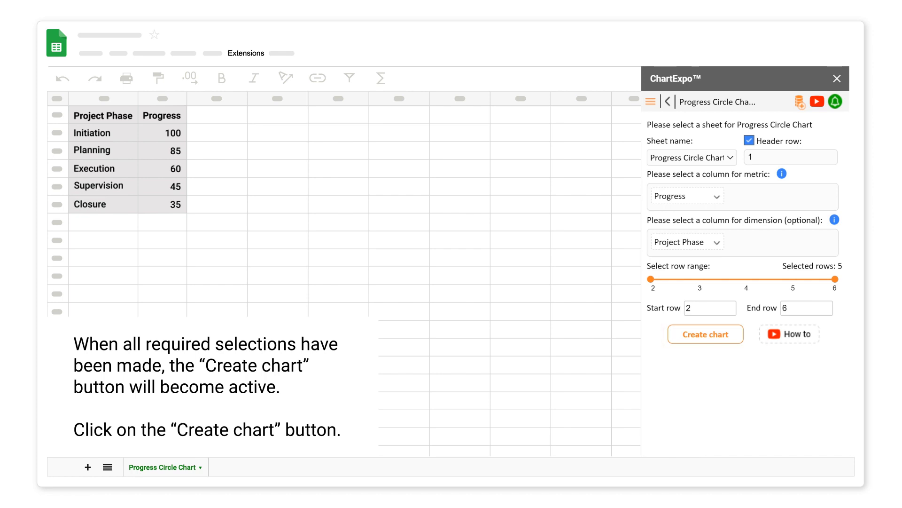
click(705, 334)
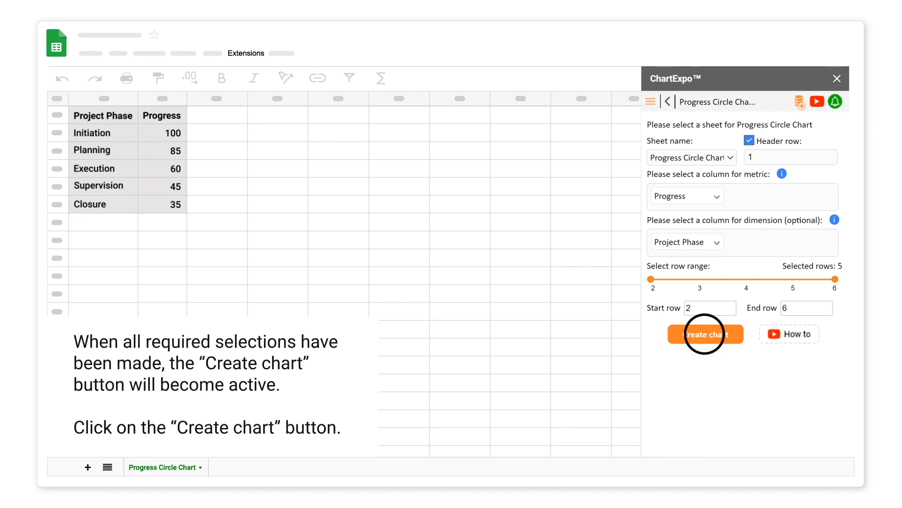
Set the chart header to 'Project Progress' with second line '(by phase)' and apply it
click(704, 334)
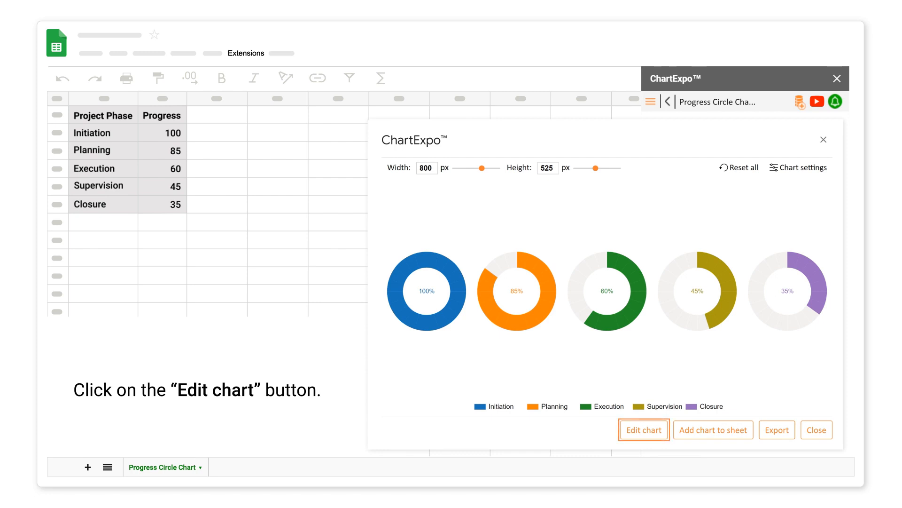
click(643, 429)
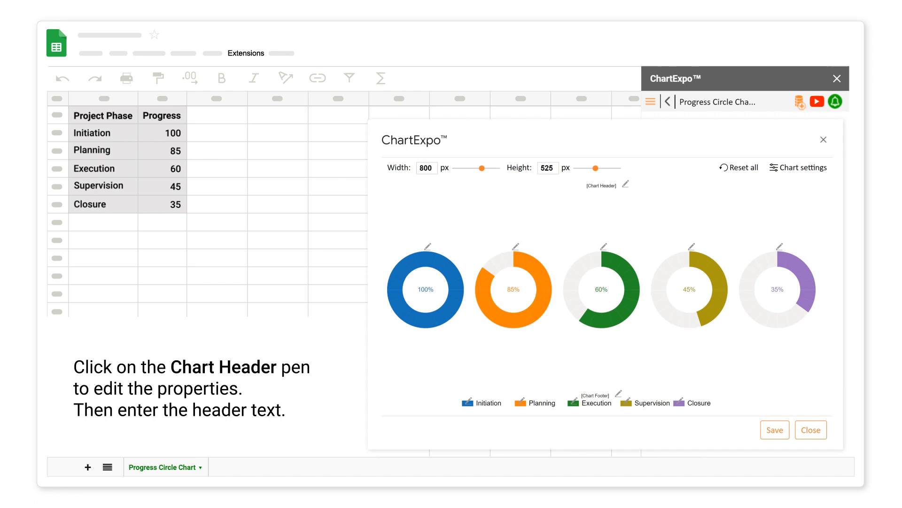
click(625, 184)
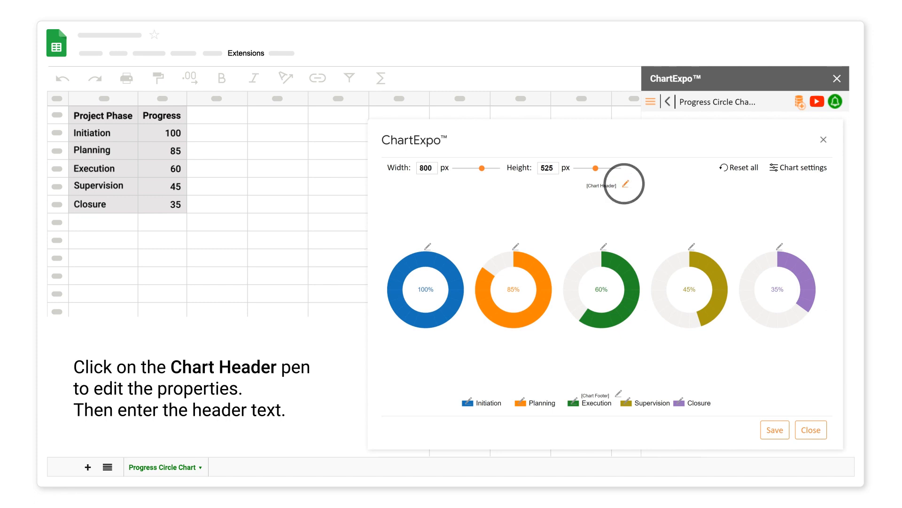
click(627, 185)
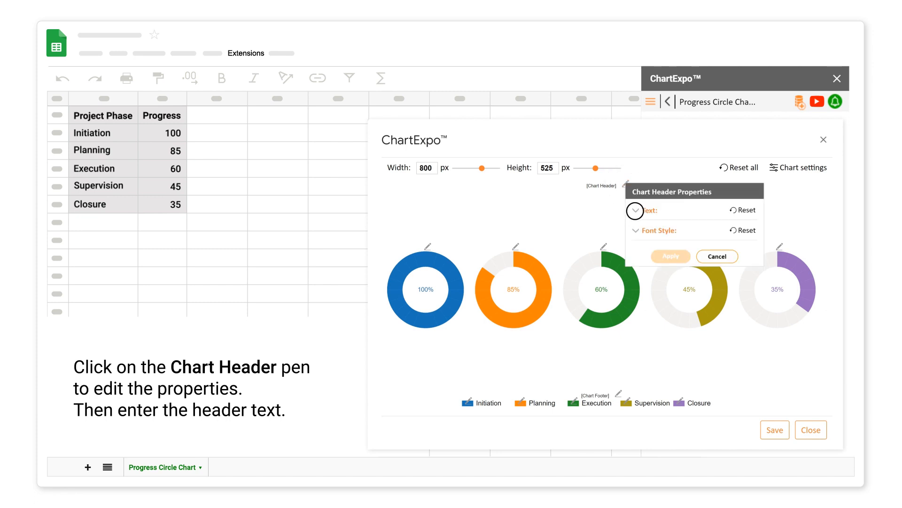
click(635, 211)
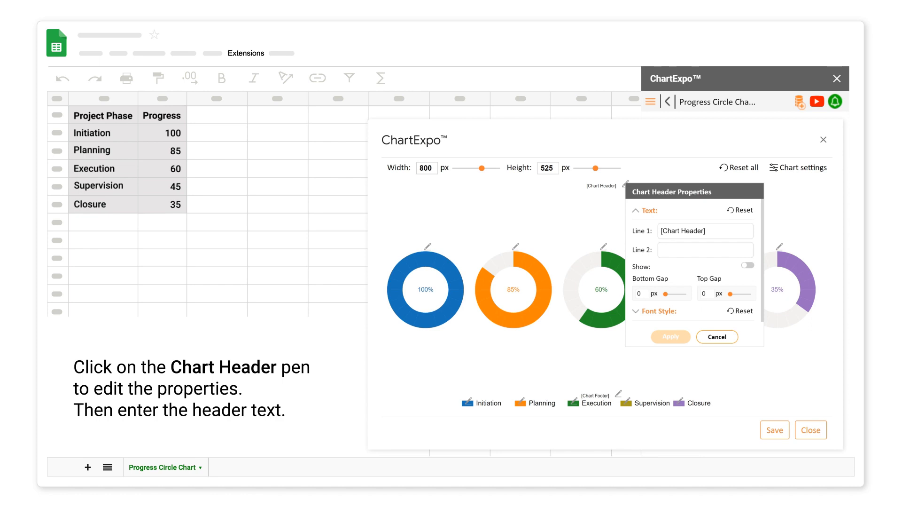
text(Project Progress)
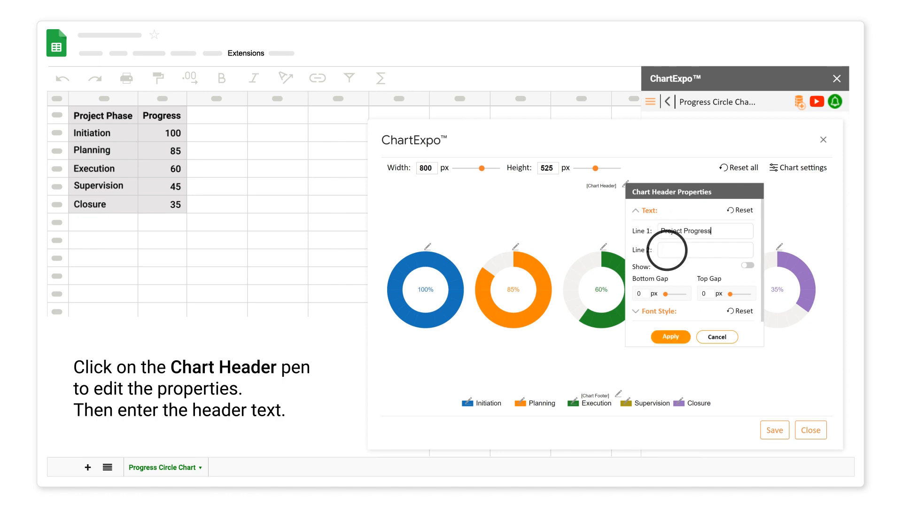
text((by phase))
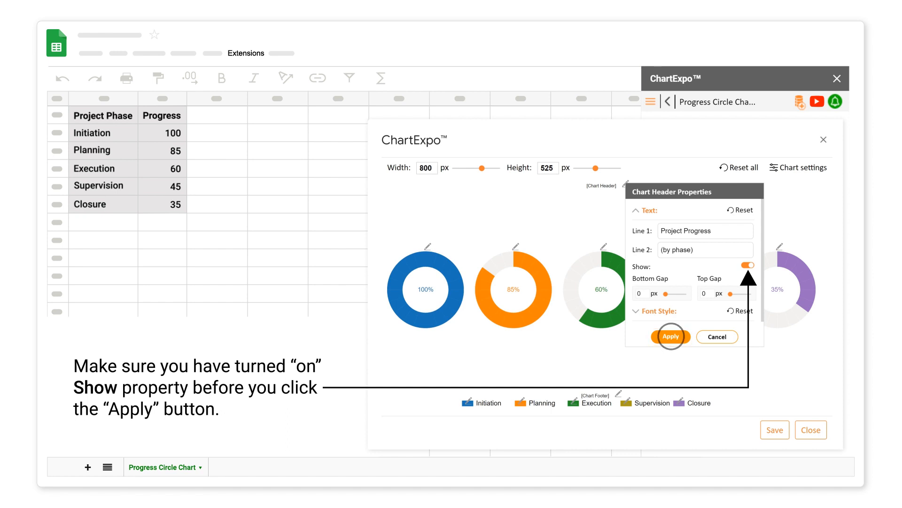
click(670, 336)
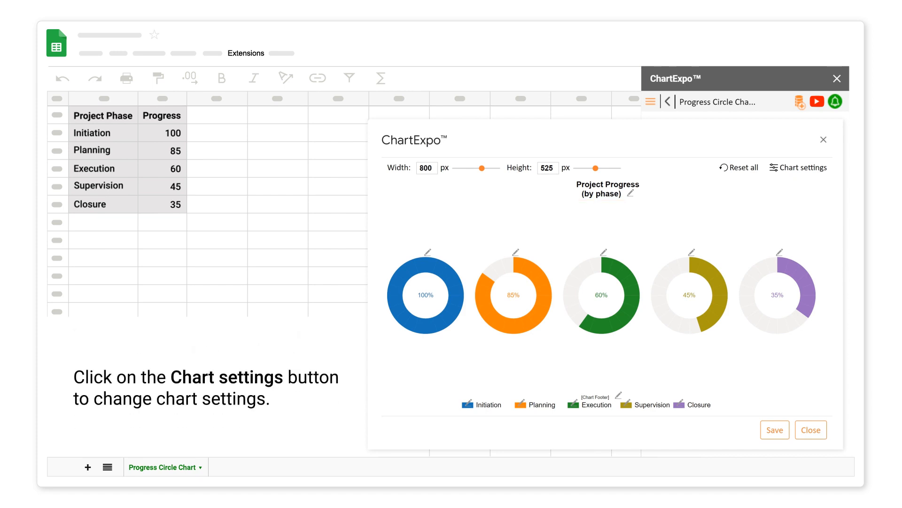
Arrange the progress circles in two rows via the Two Lines variation setting
click(799, 167)
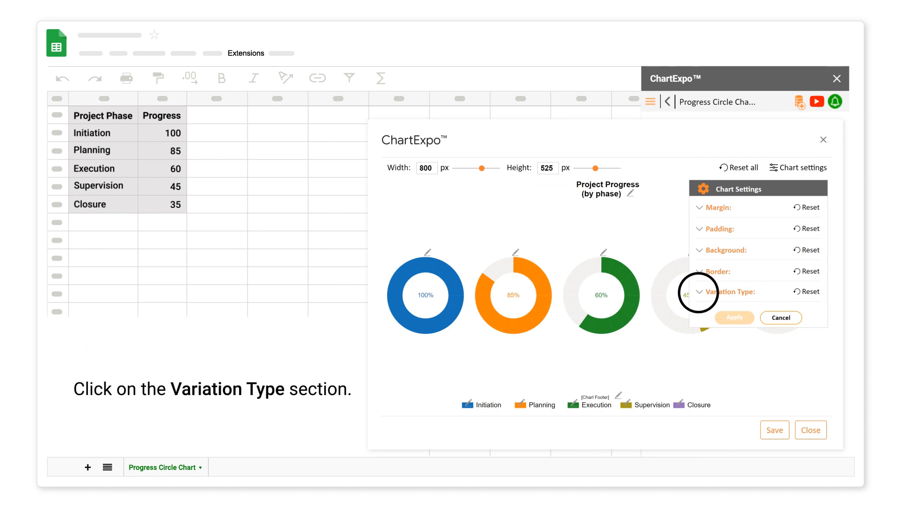
click(730, 291)
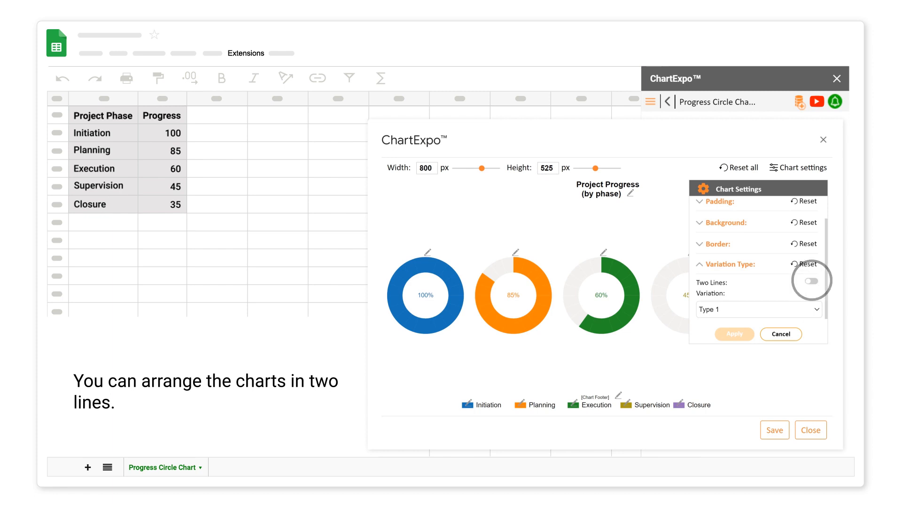
click(811, 280)
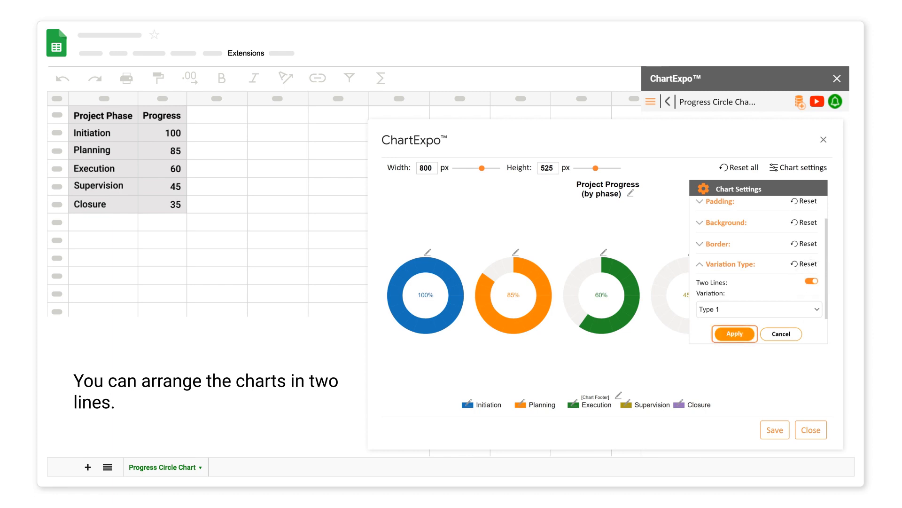
click(734, 332)
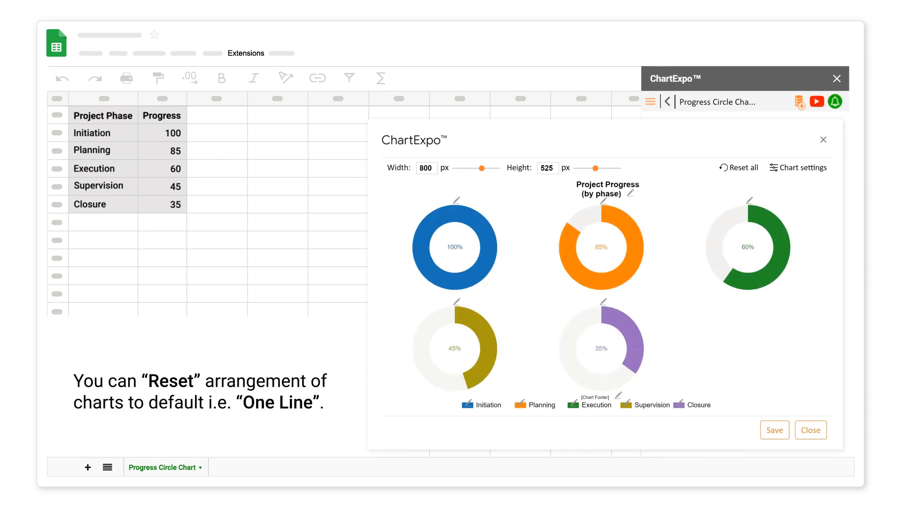
Reset the variation settings to restore the default single-row arrangement
click(798, 167)
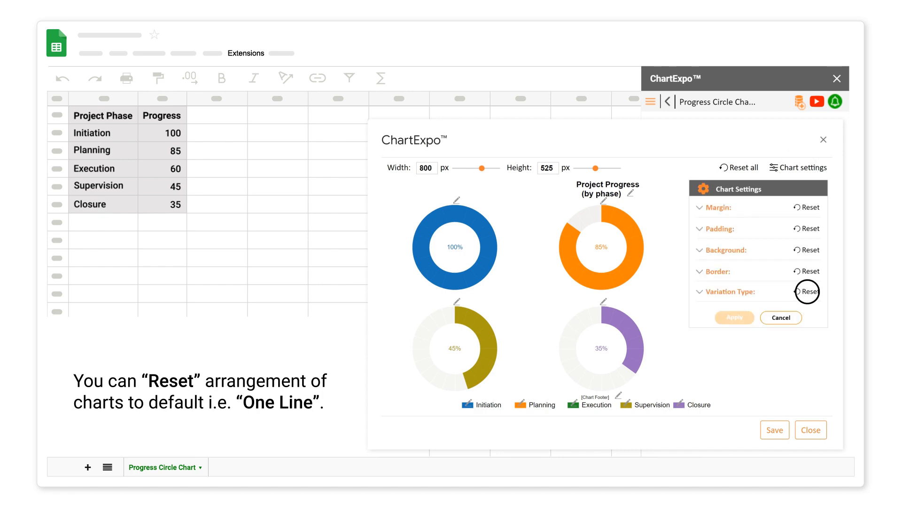
click(807, 292)
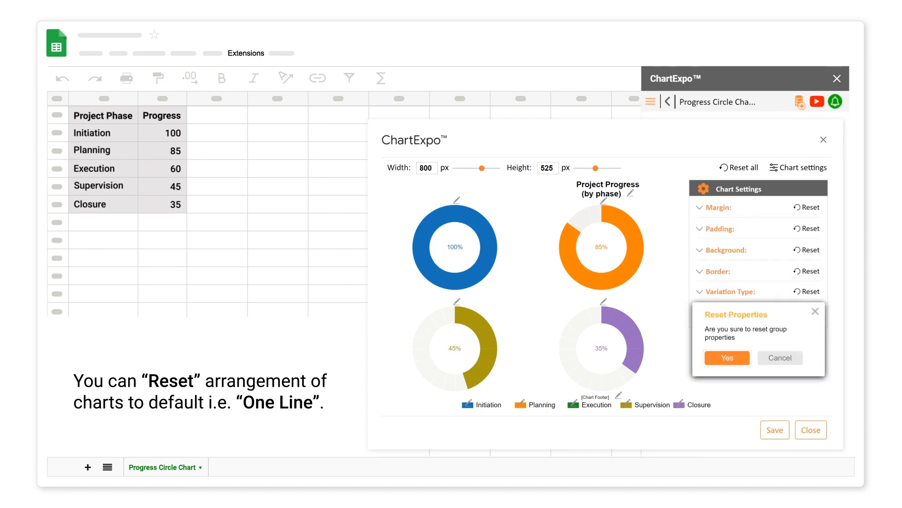
click(727, 358)
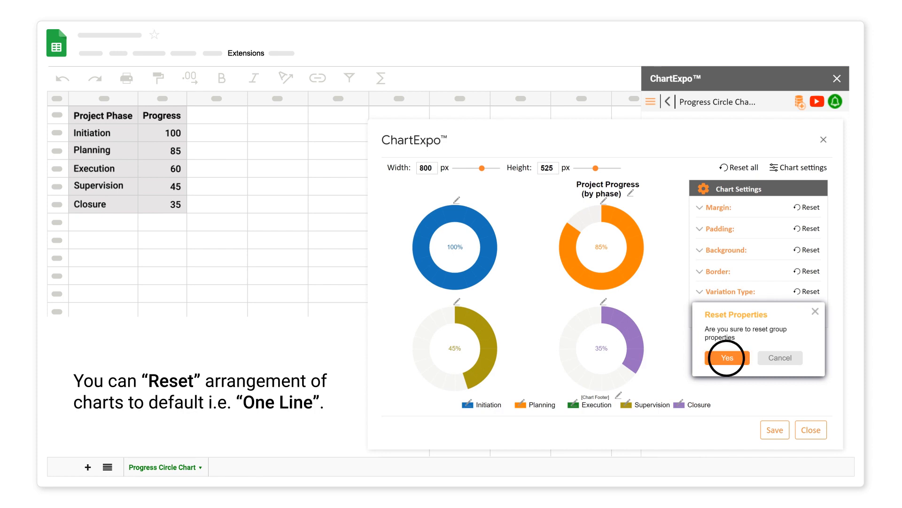
click(727, 357)
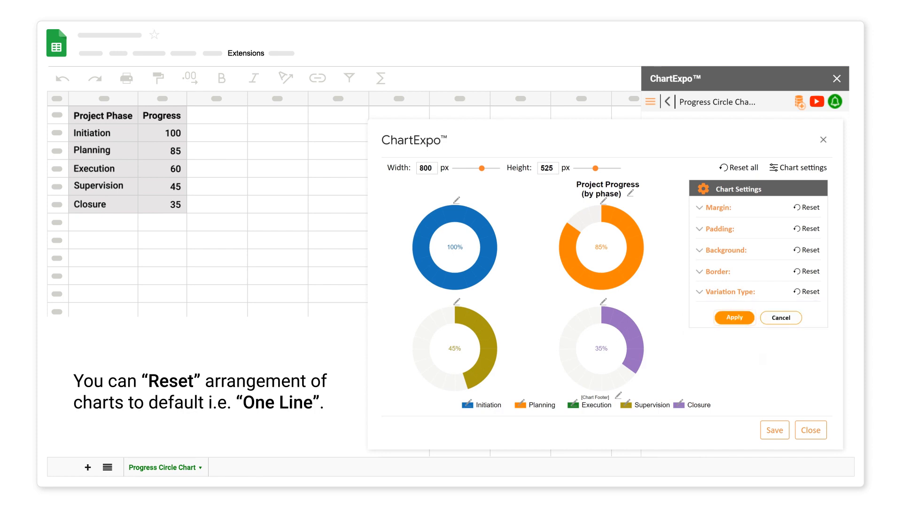
click(734, 317)
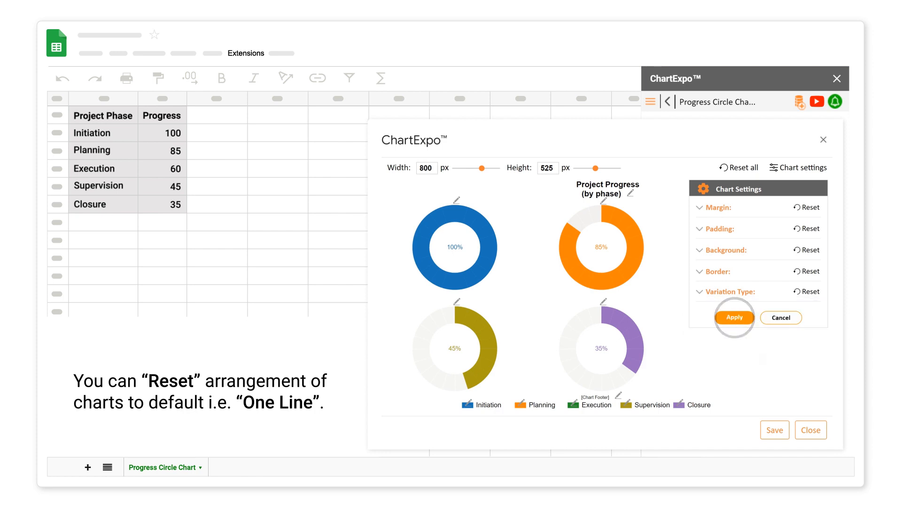
click(734, 317)
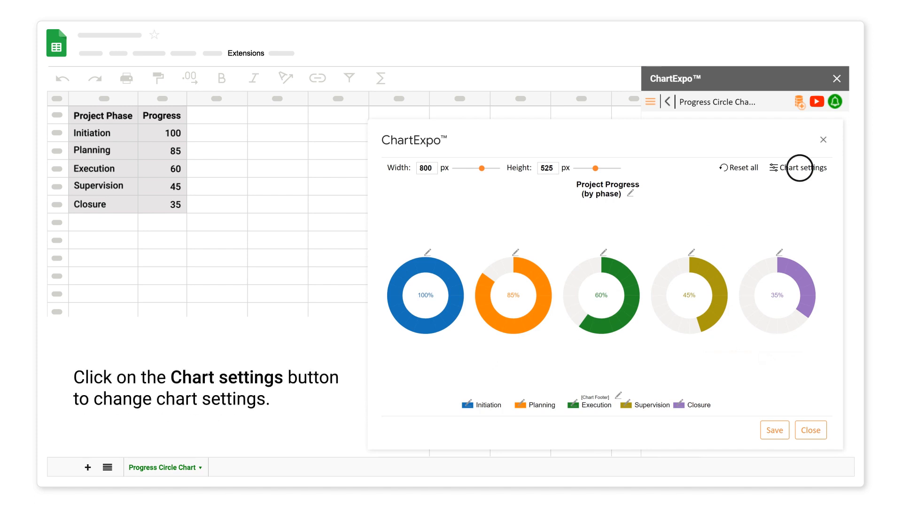
Restyle the circles with the Type 2 variation, then reopen settings to try another
click(803, 167)
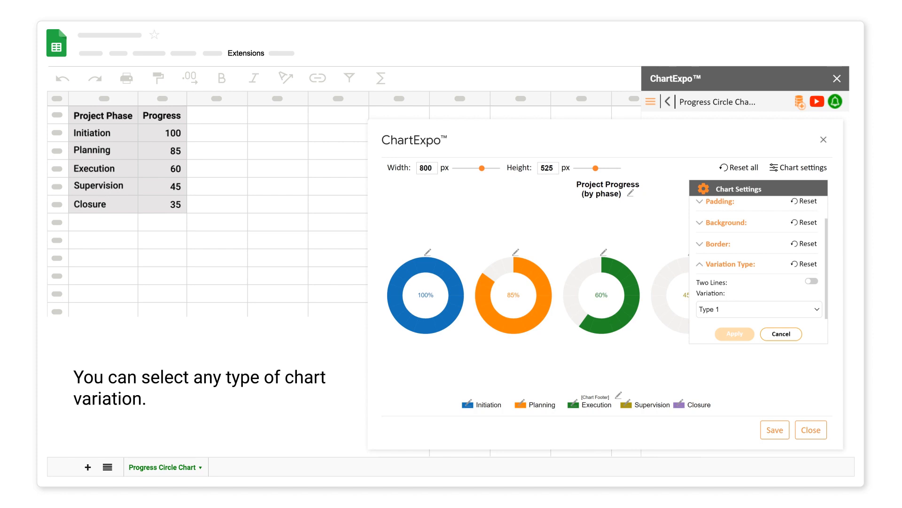
click(759, 309)
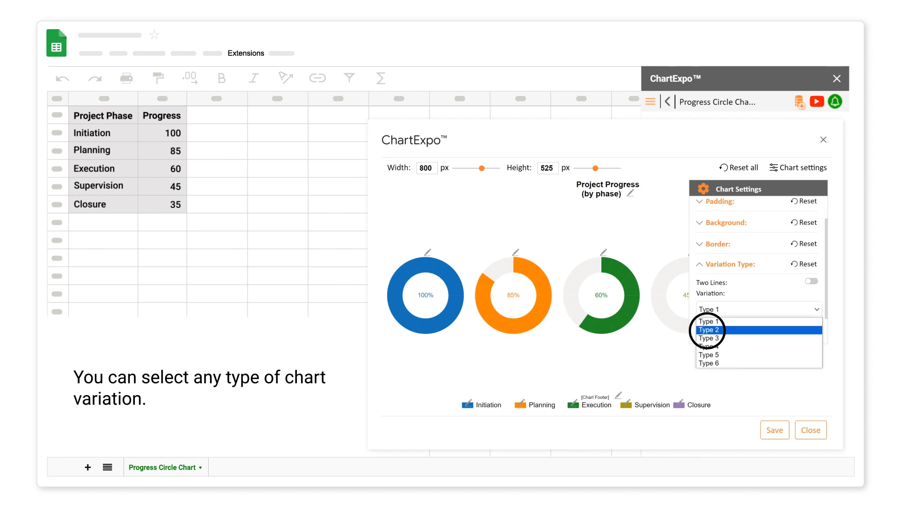
click(709, 329)
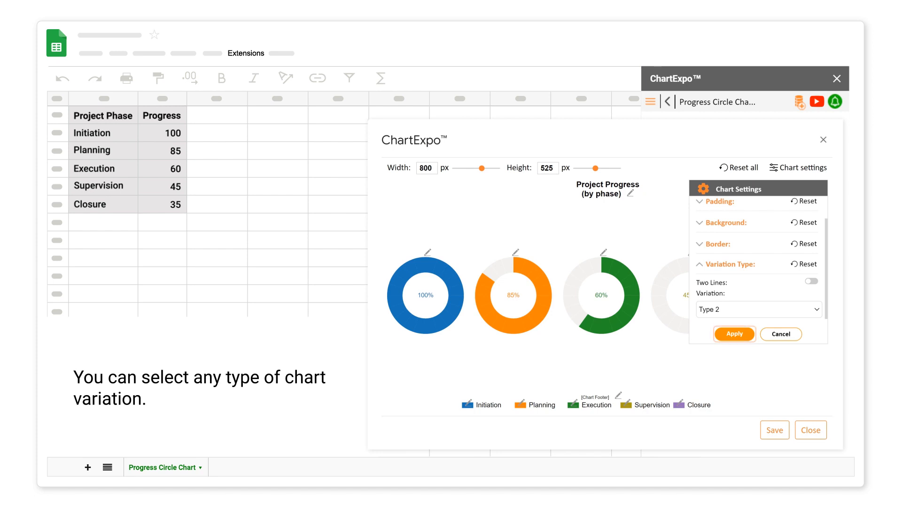
click(734, 333)
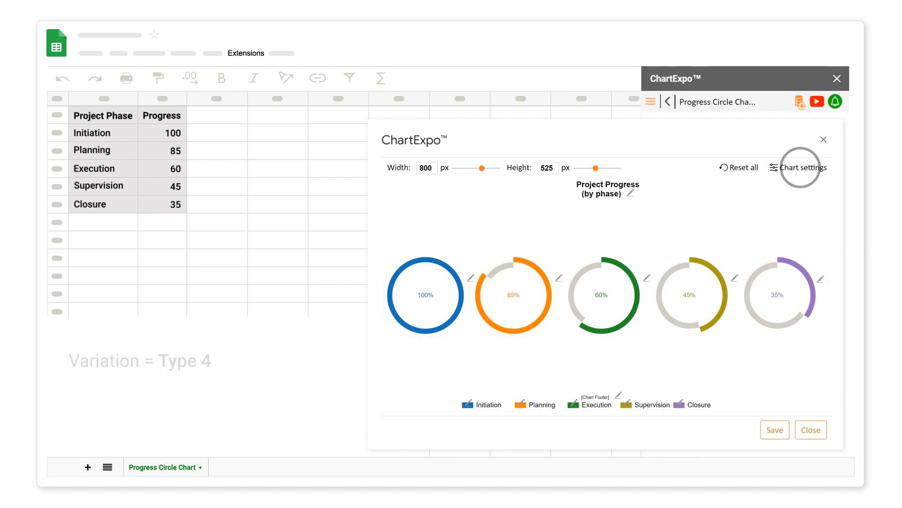
click(799, 167)
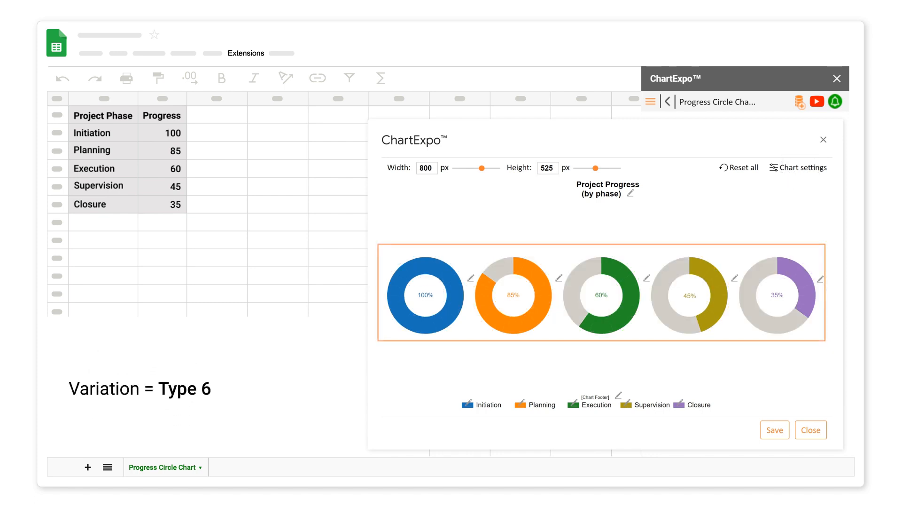
click(739, 167)
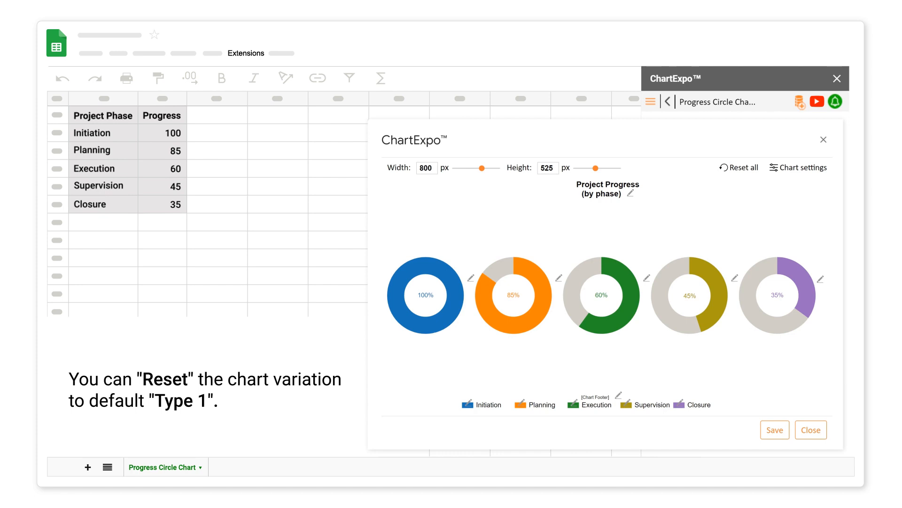
click(799, 167)
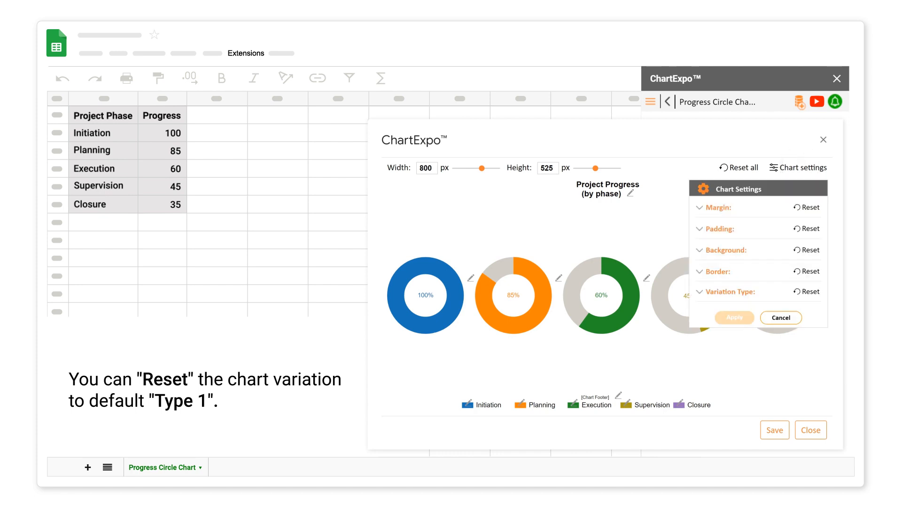
click(807, 291)
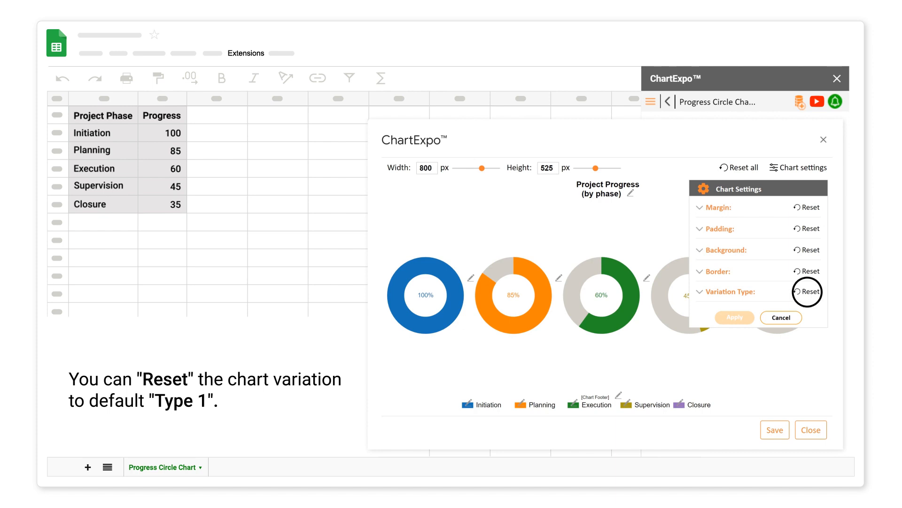
click(806, 292)
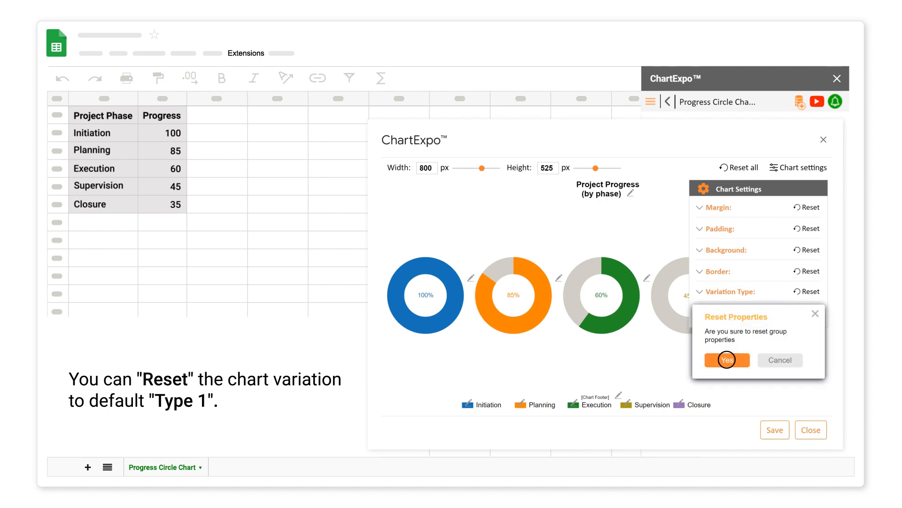
click(726, 359)
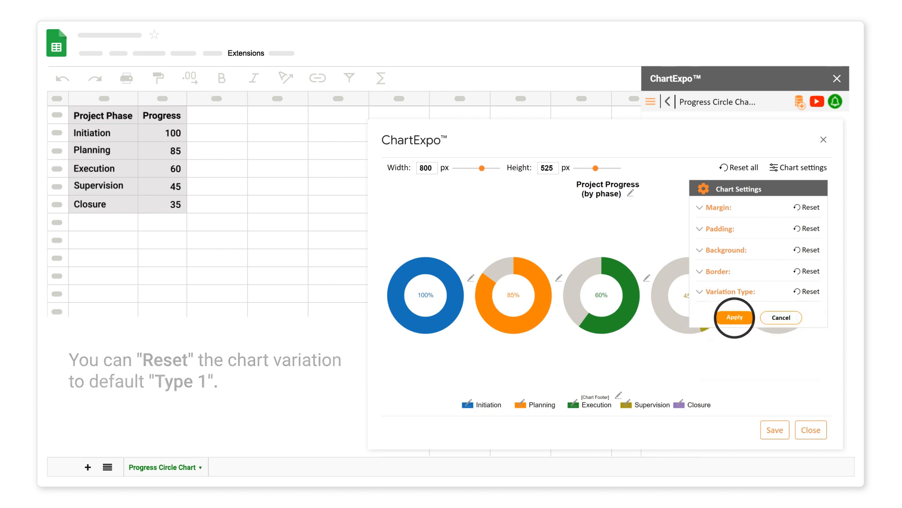
click(734, 317)
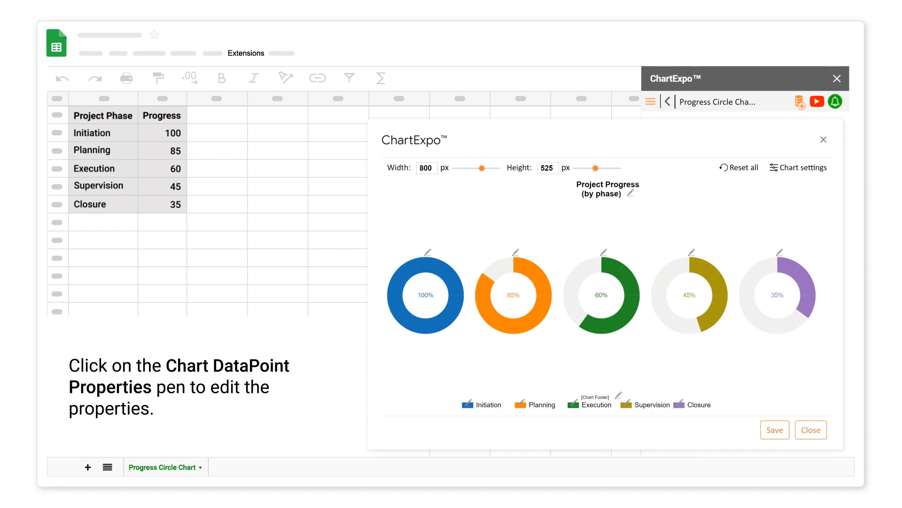
Pick light teal as the remaining colour for the unfilled ring portions
click(514, 253)
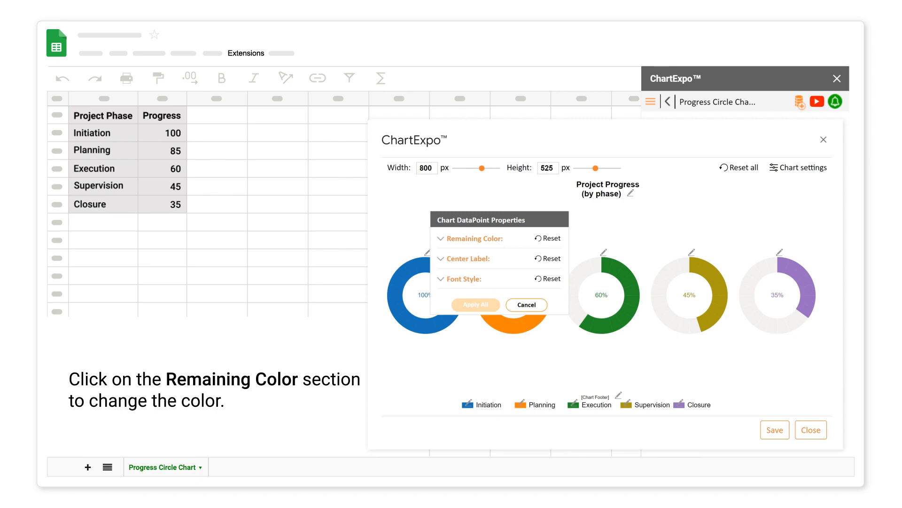
click(471, 238)
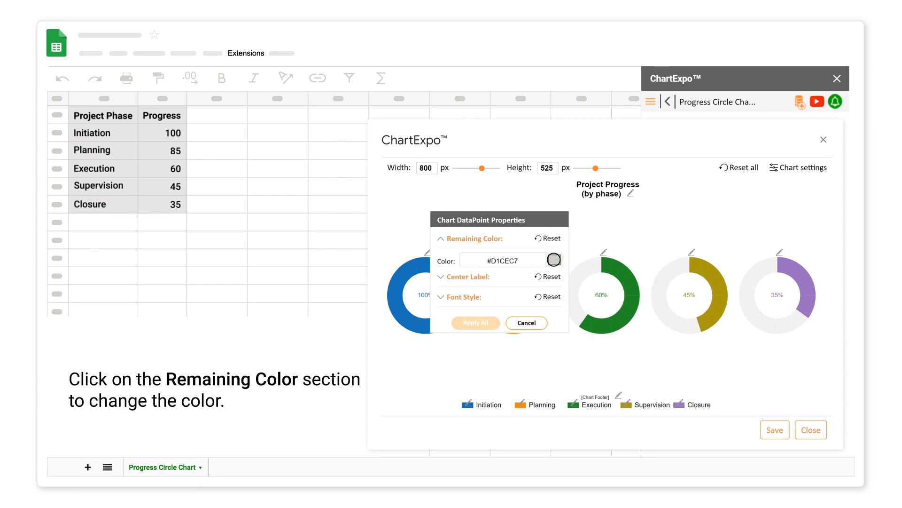
click(553, 259)
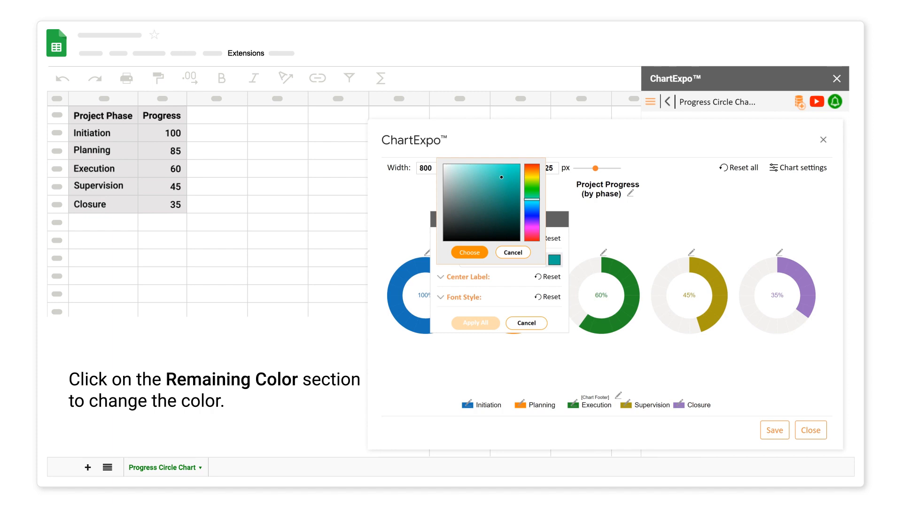
click(468, 252)
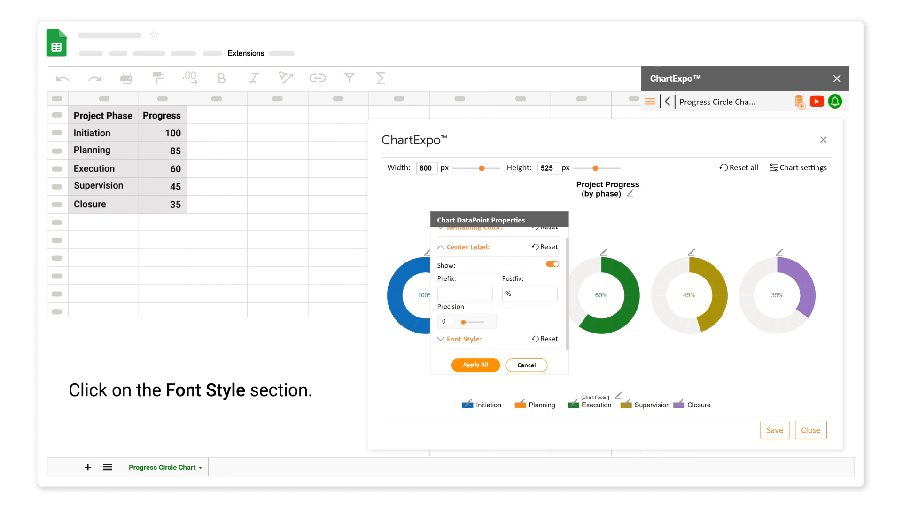
Set the data point label font size to 14 and apply to all rings
click(462, 338)
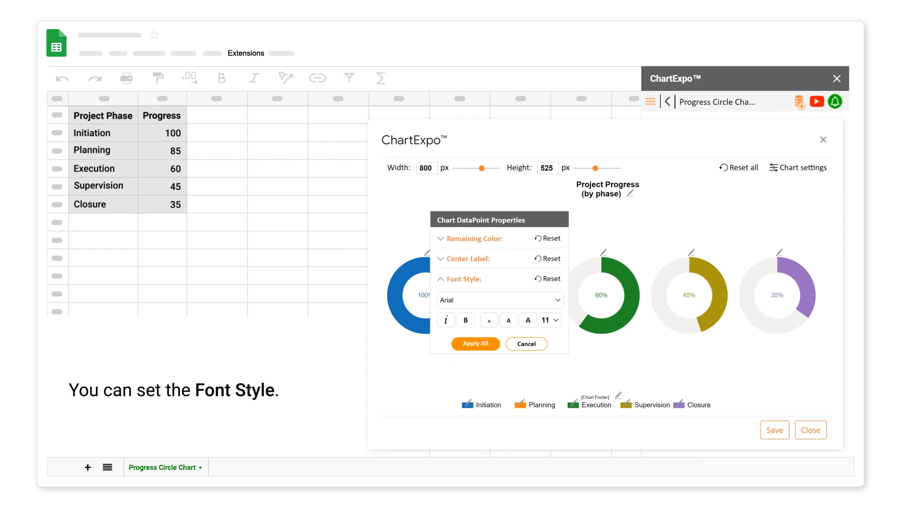
click(548, 320)
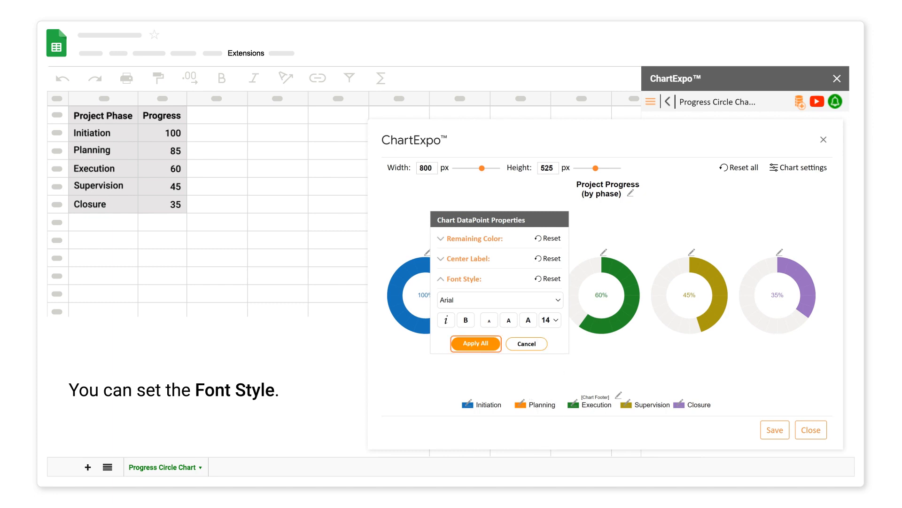
click(476, 343)
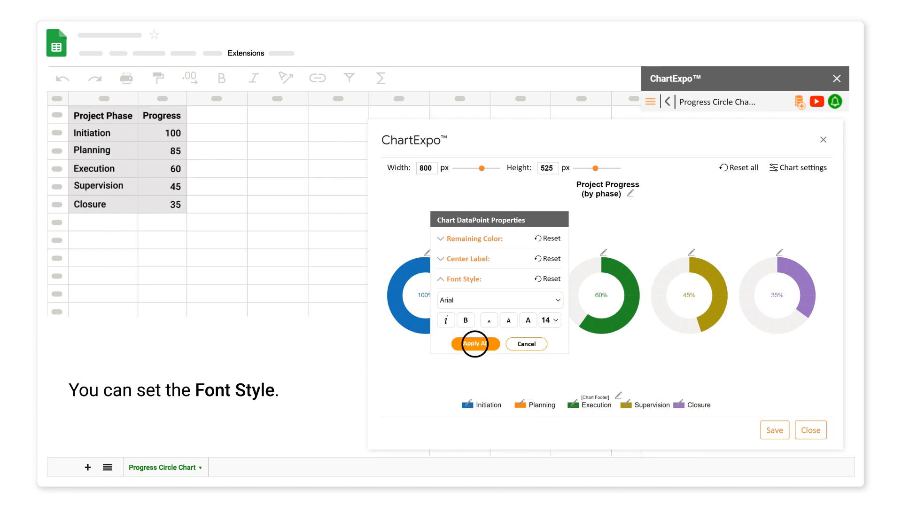
click(474, 343)
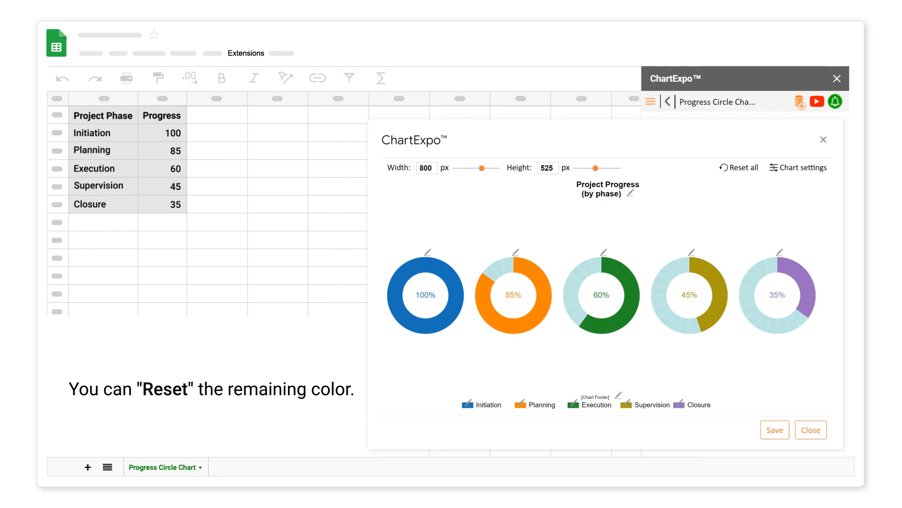
Reset the remaining colour to default light grey for every ring
click(517, 252)
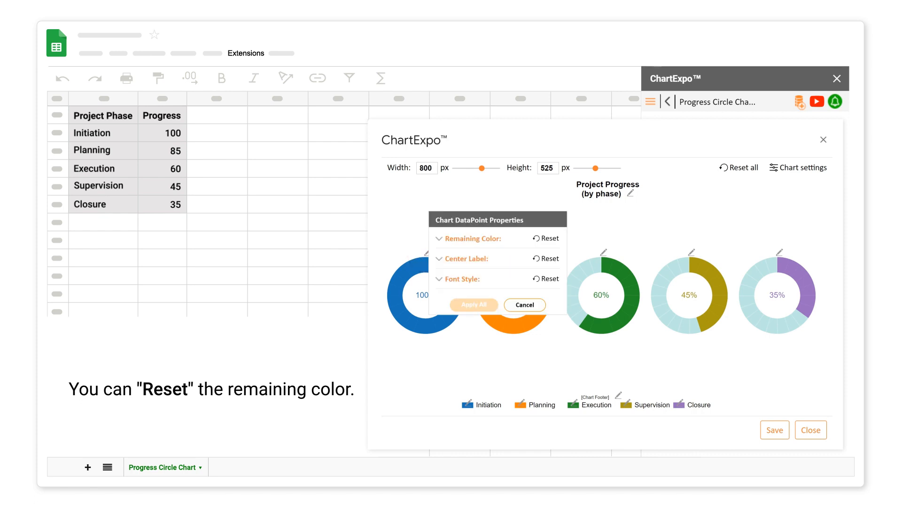
click(546, 237)
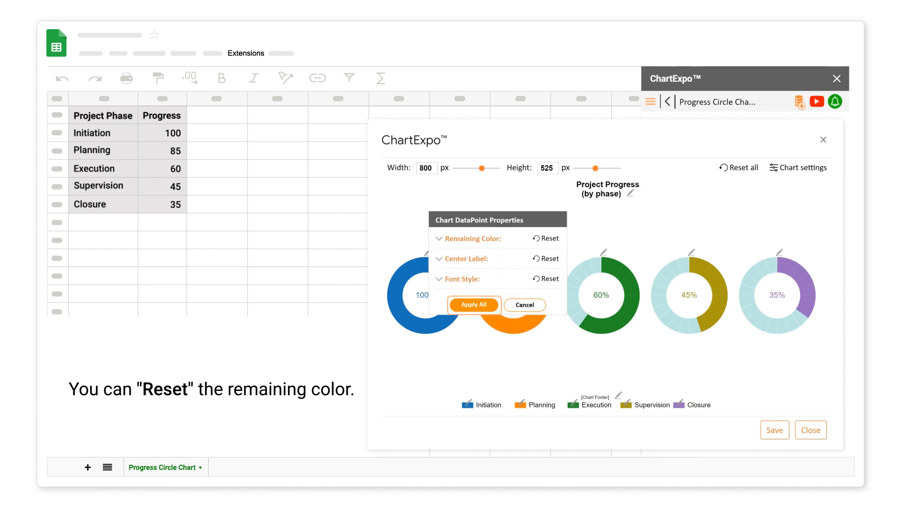
click(472, 305)
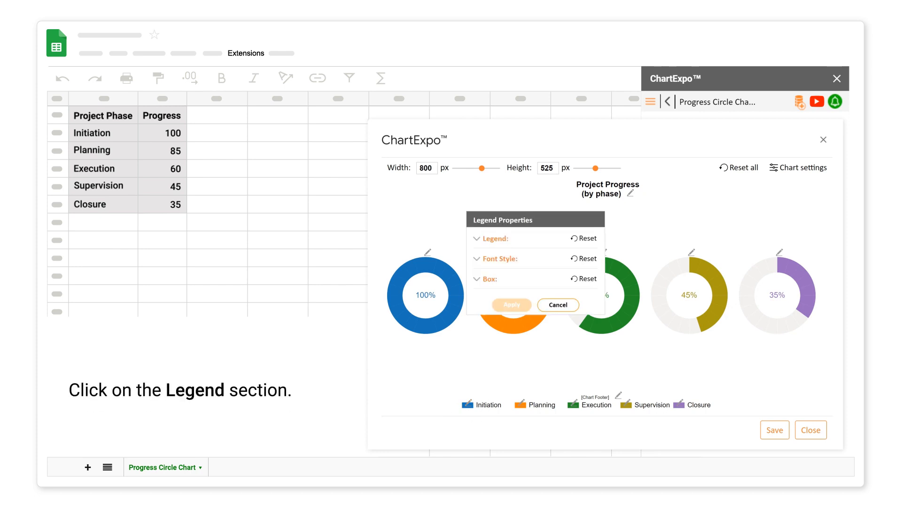
click(494, 238)
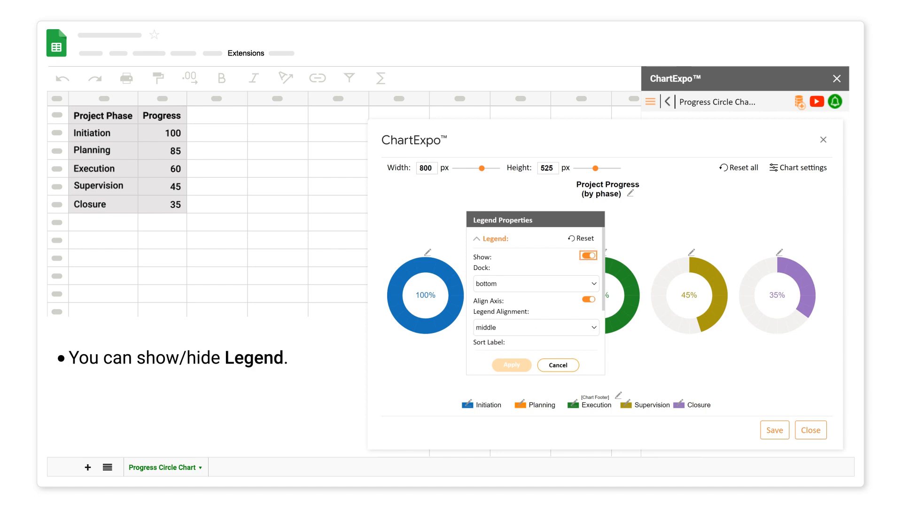
click(534, 283)
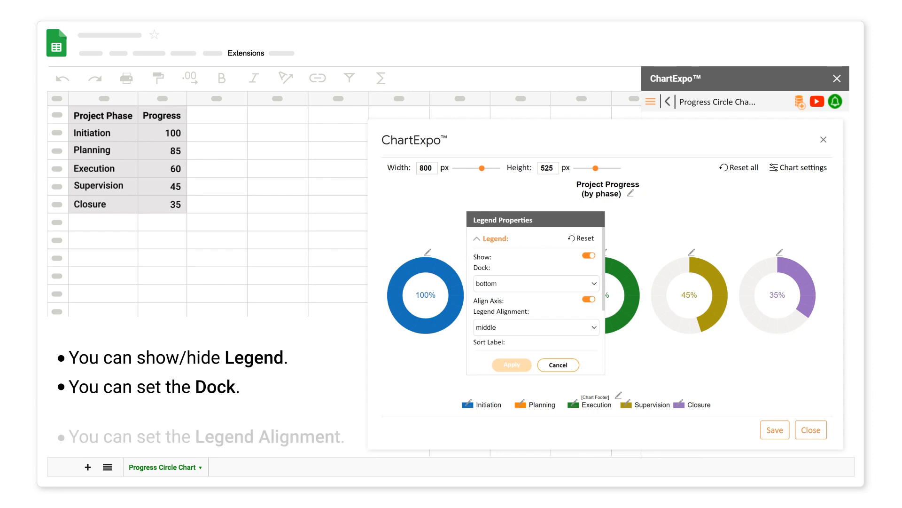
click(534, 327)
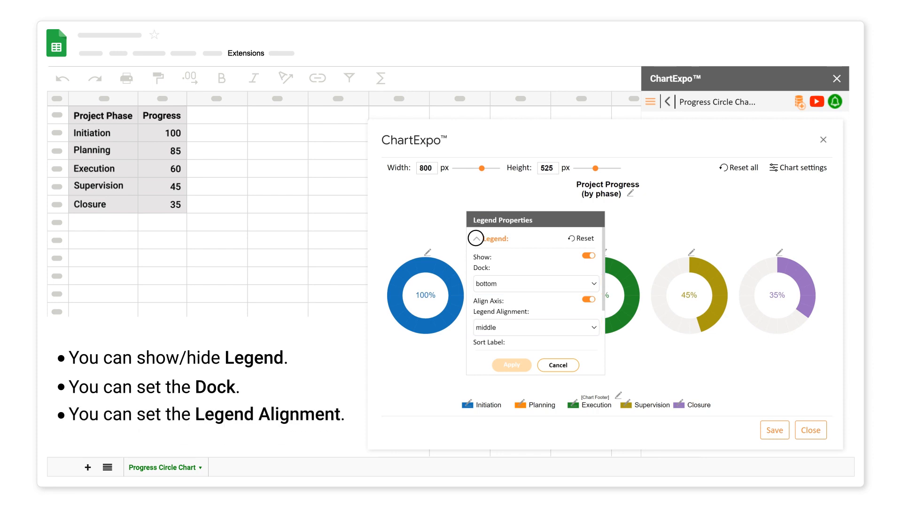
click(475, 238)
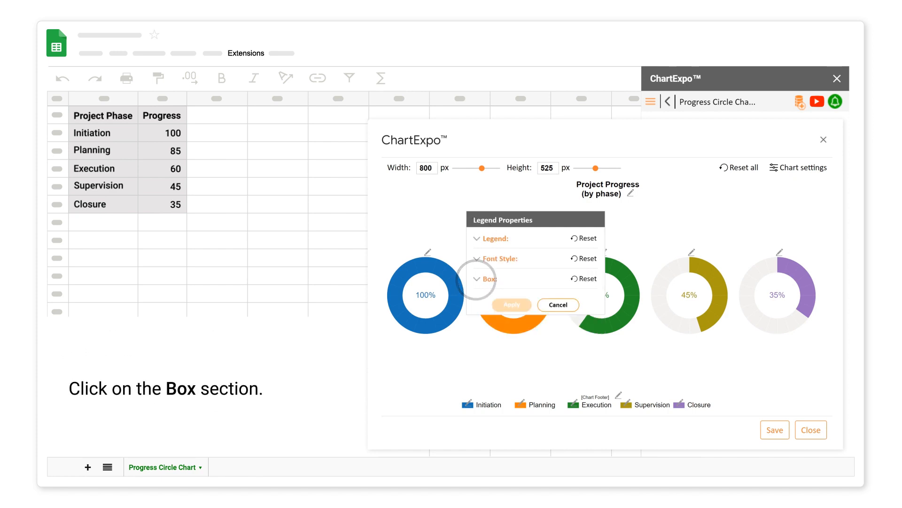
click(486, 279)
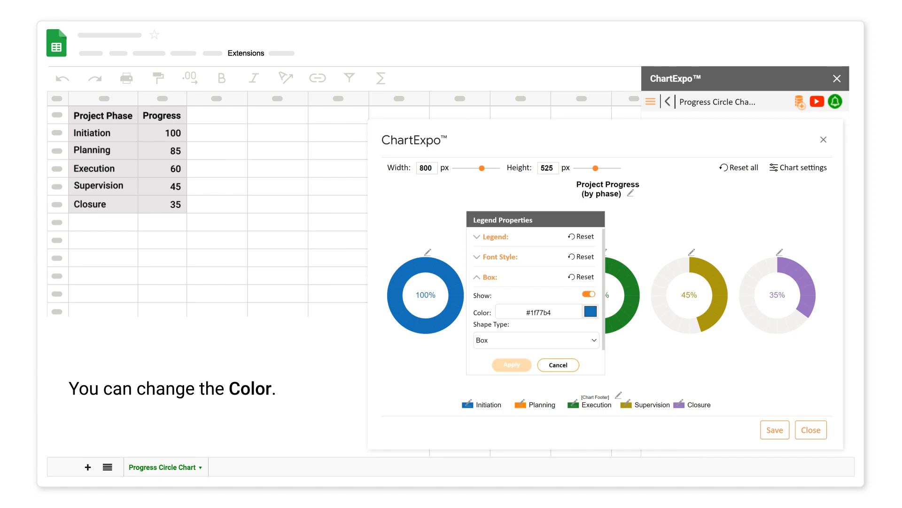
click(536, 311)
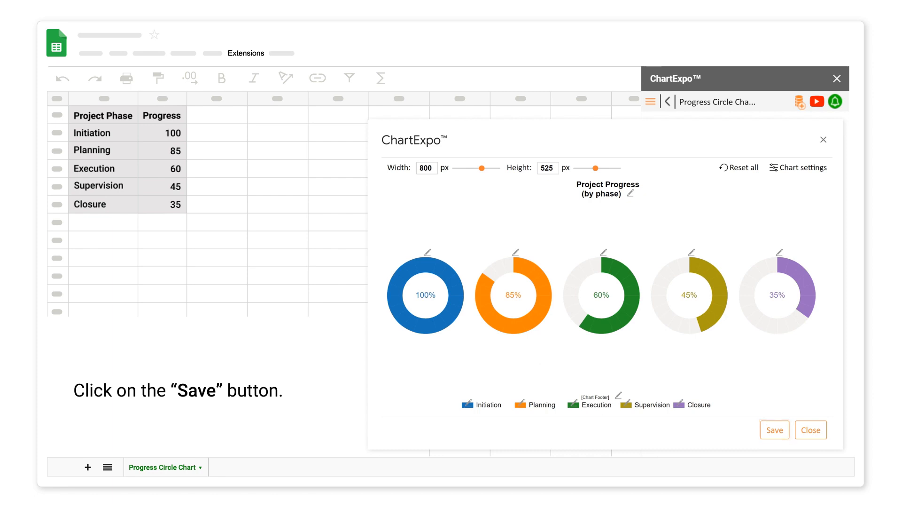
Save the chart, view export formats, and add the chart image to the sheet
click(774, 430)
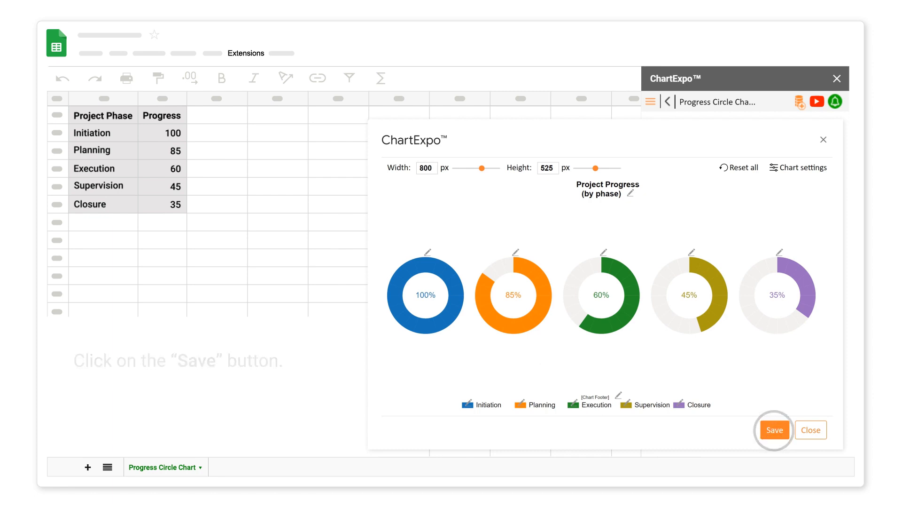
click(774, 430)
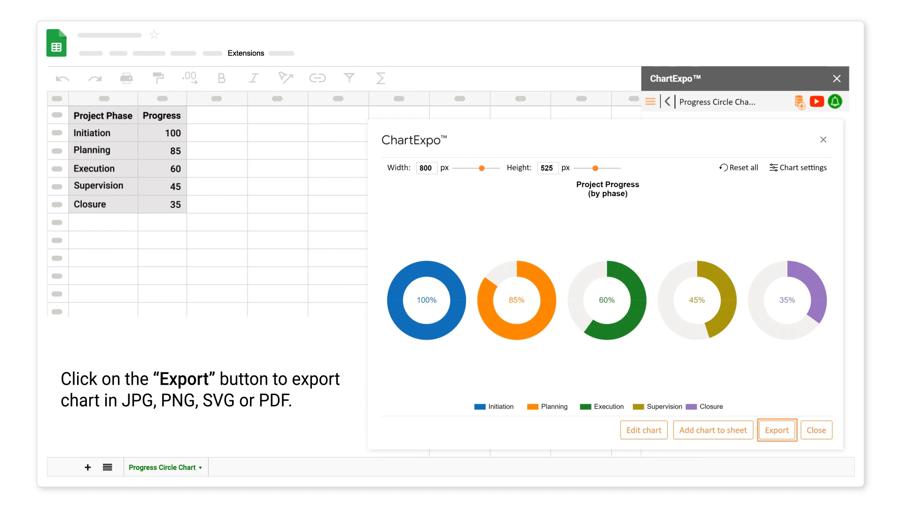
click(776, 430)
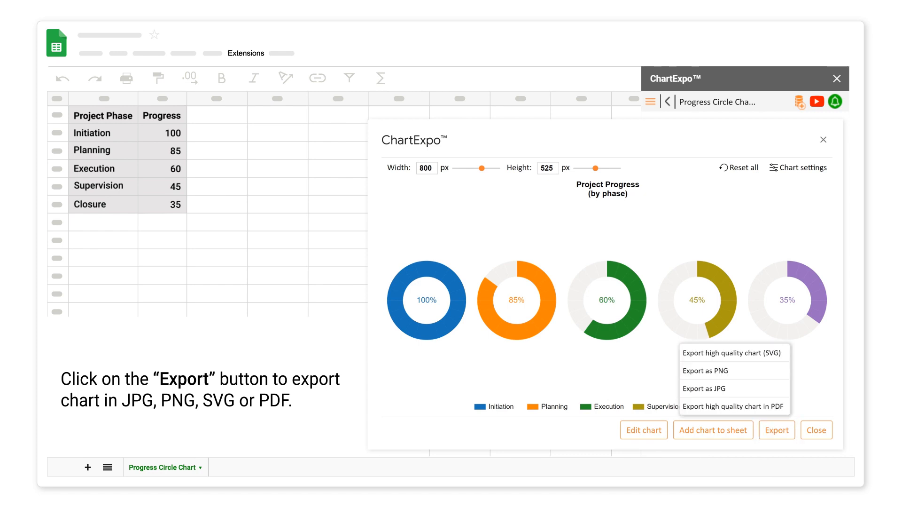
mouse_move(705, 388)
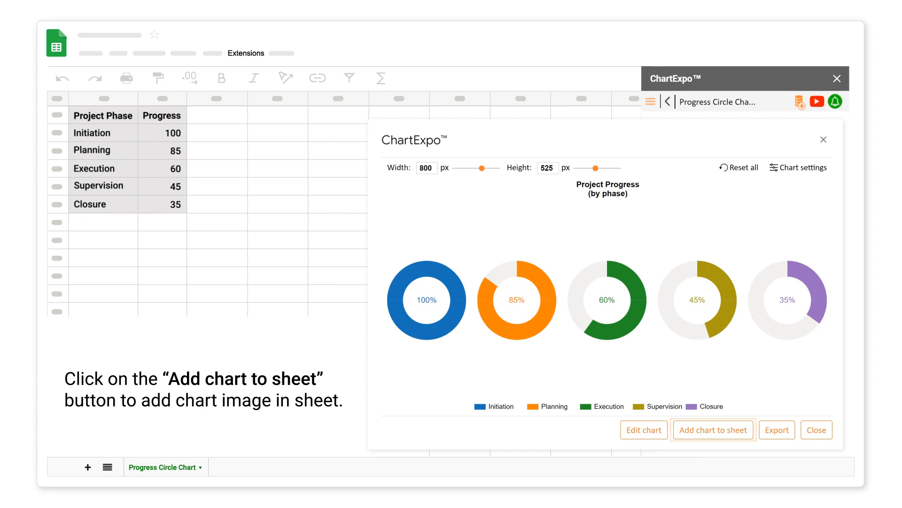
click(713, 429)
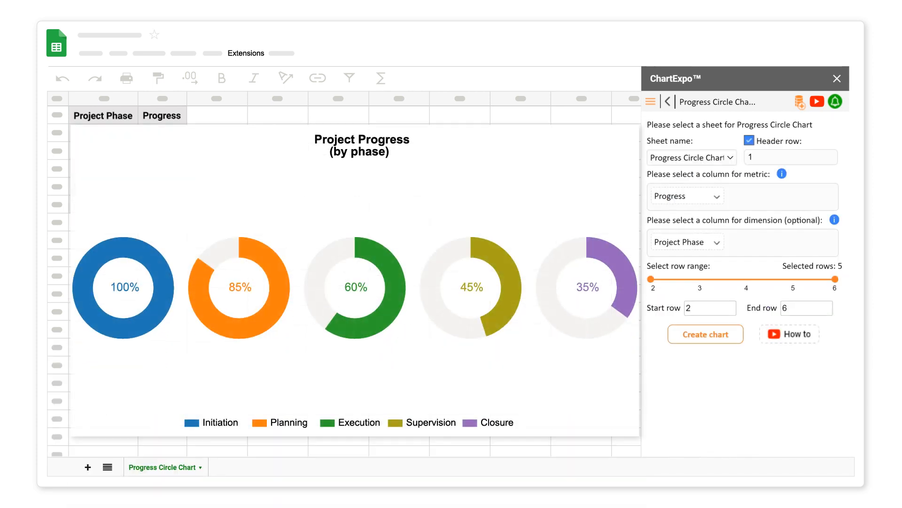